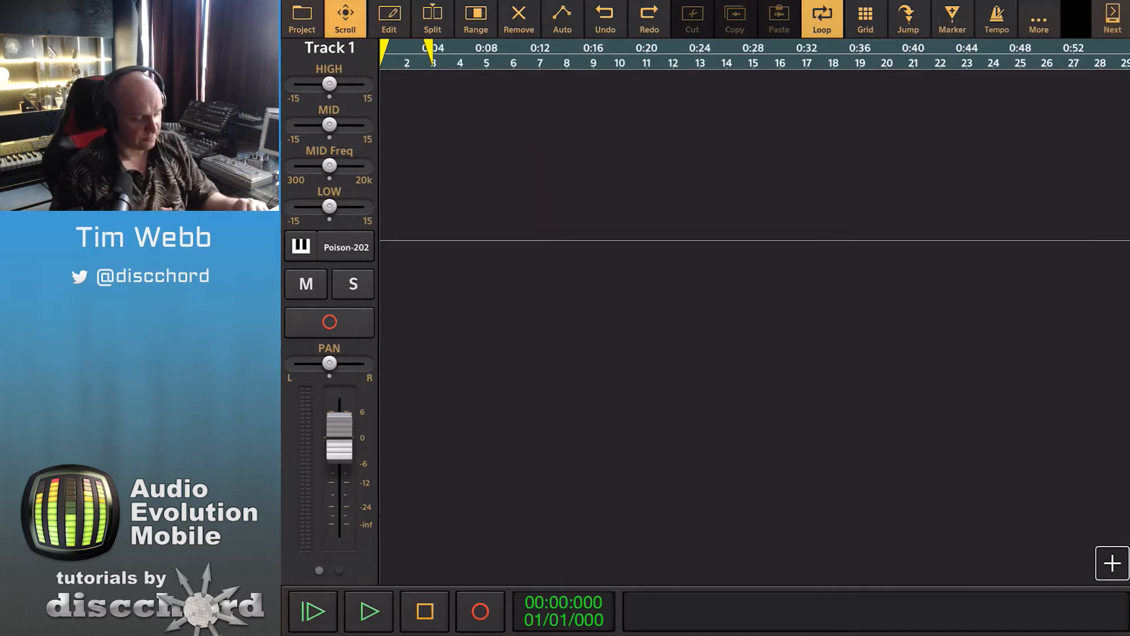
Create a new Poison-202 MIDI clip on Track 1 and shorten it to two bars.
{"action": "left_click", "coordinate": [389, 14]}
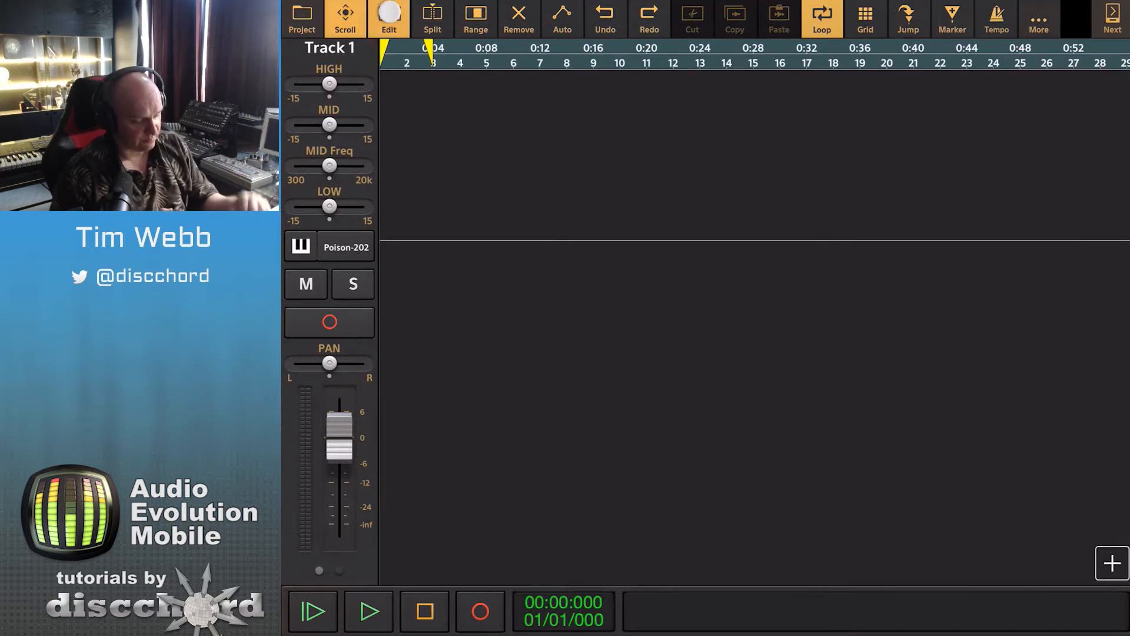
{"action": "left_click", "coordinate": [388, 19]}
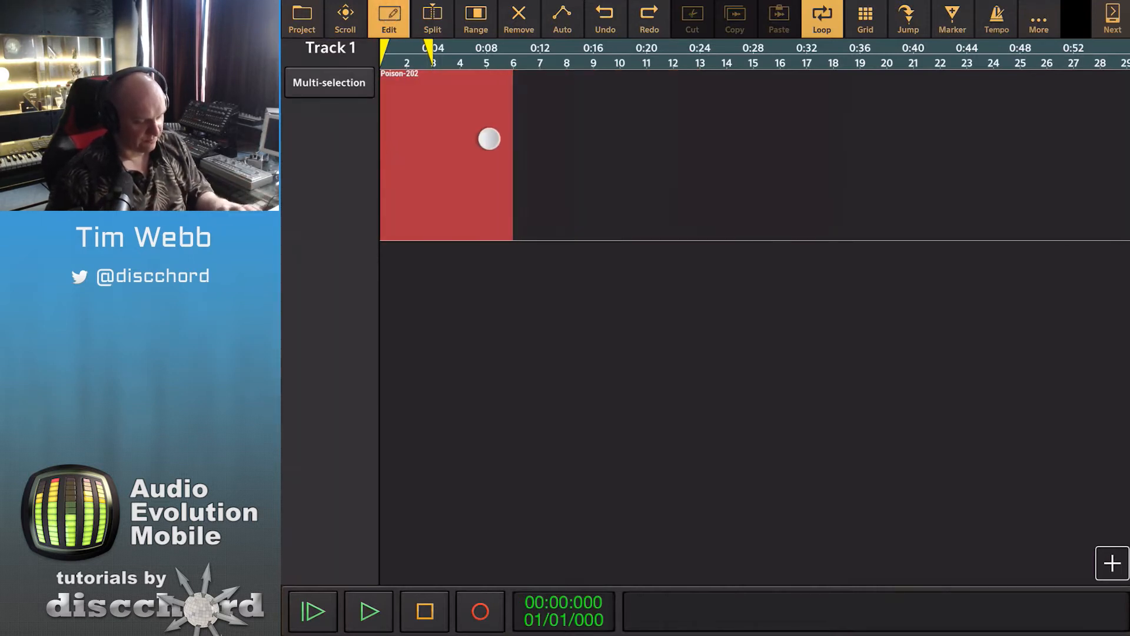
{"action": "left_click_drag", "start_coordinate": [488, 138], "coordinate": [421, 140]}
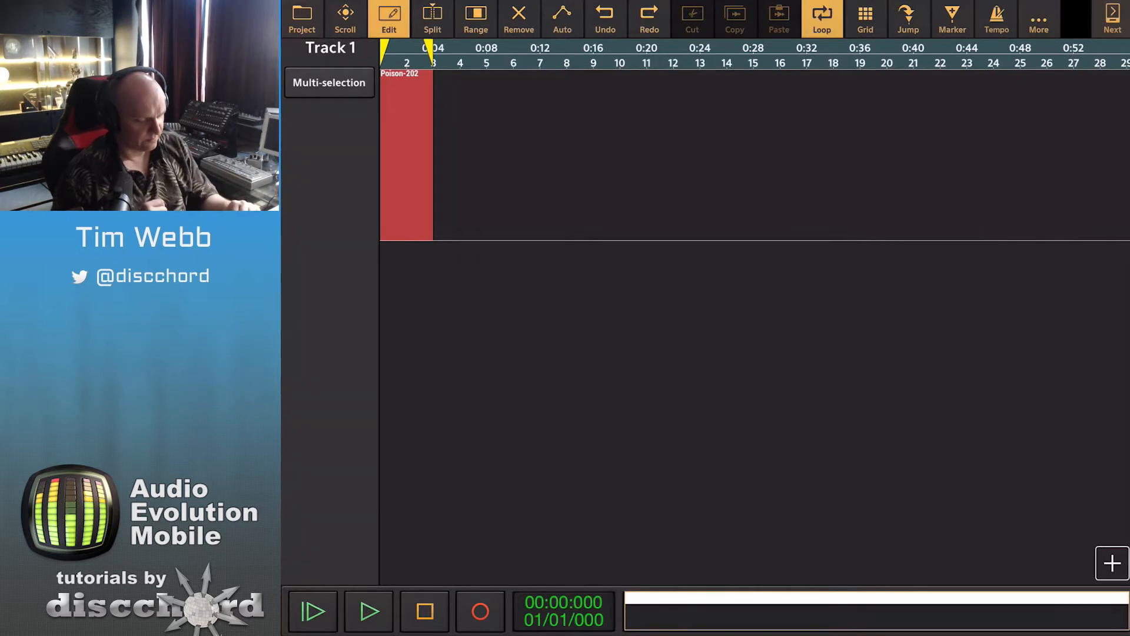
Open the two-bar clip in the piano roll and change the grid resolution.
{"action": "double_click", "coordinate": [402, 151]}
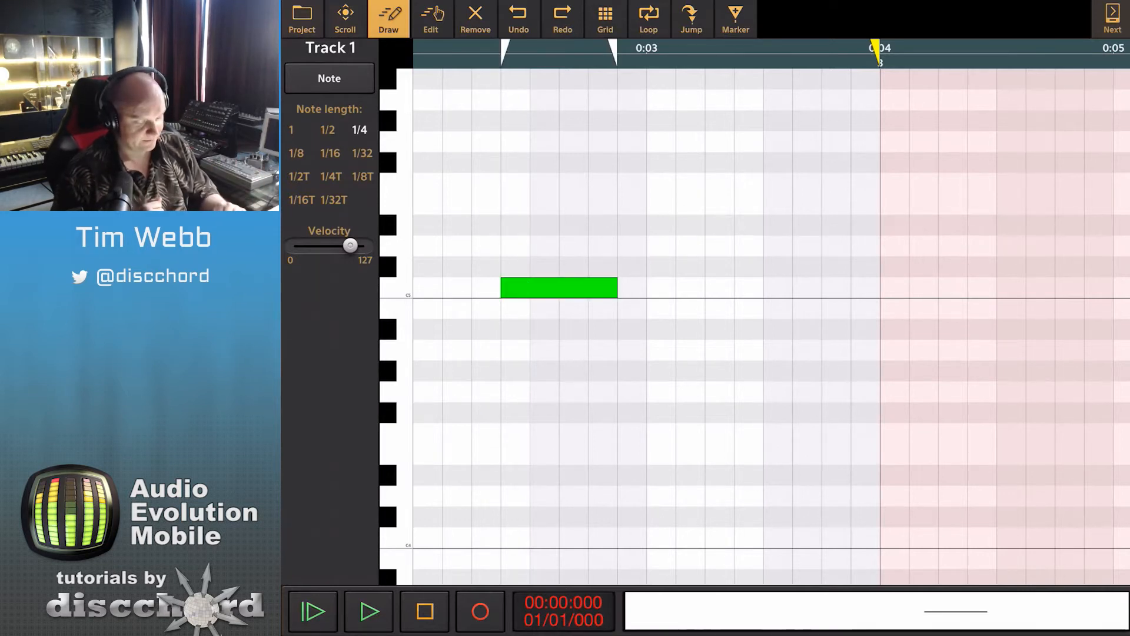
{"action": "left_click", "coordinate": [558, 286]}
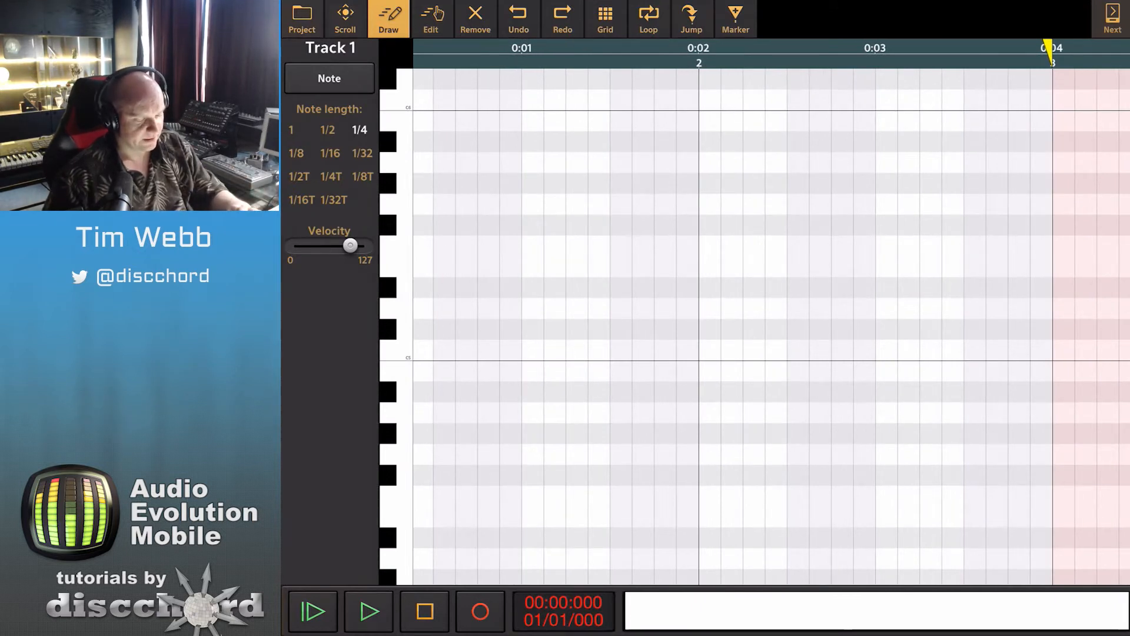
{"action": "left_click", "coordinate": [604, 14]}
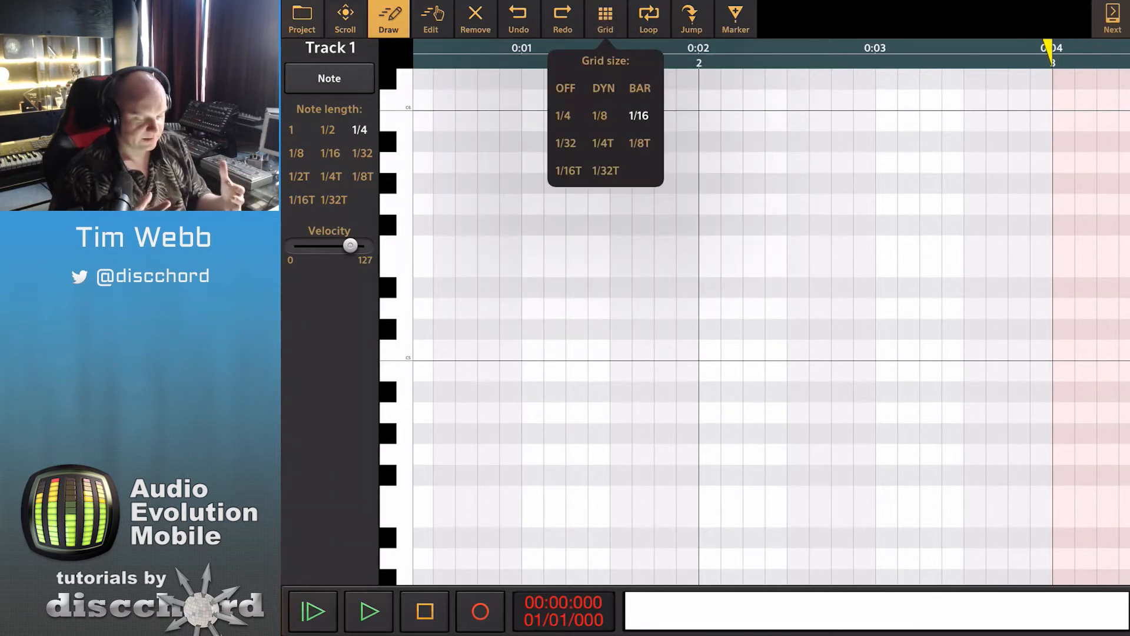
{"action": "left_click", "coordinate": [604, 88]}
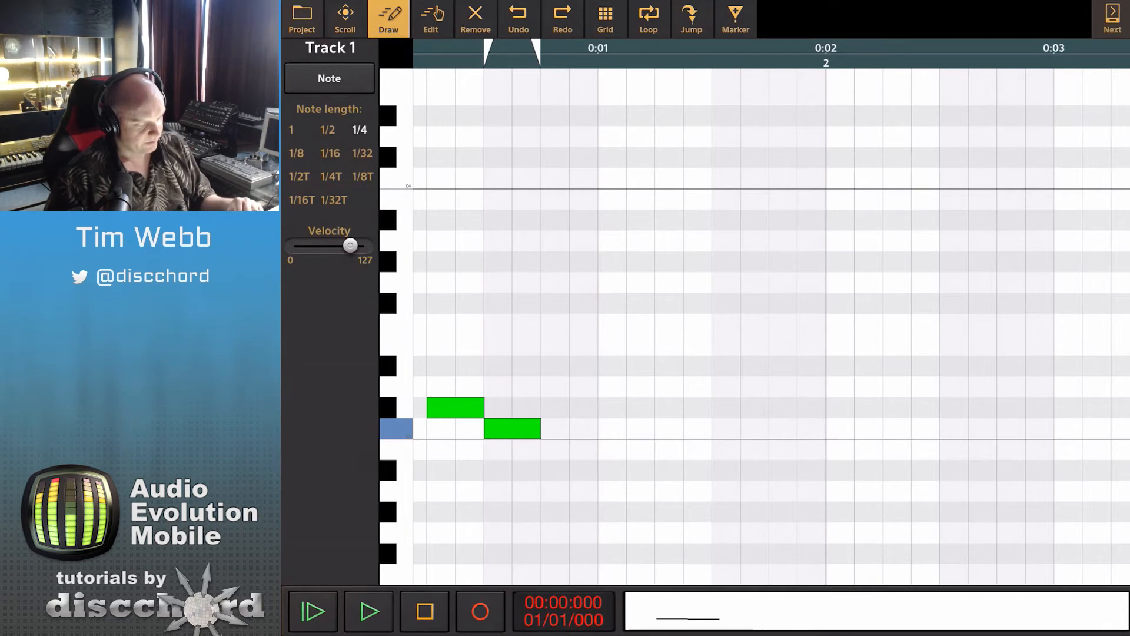
Set note length to 1/8 and draw the alternating eighth-note bass notes in bar 1.
{"action": "left_click", "coordinate": [296, 153]}
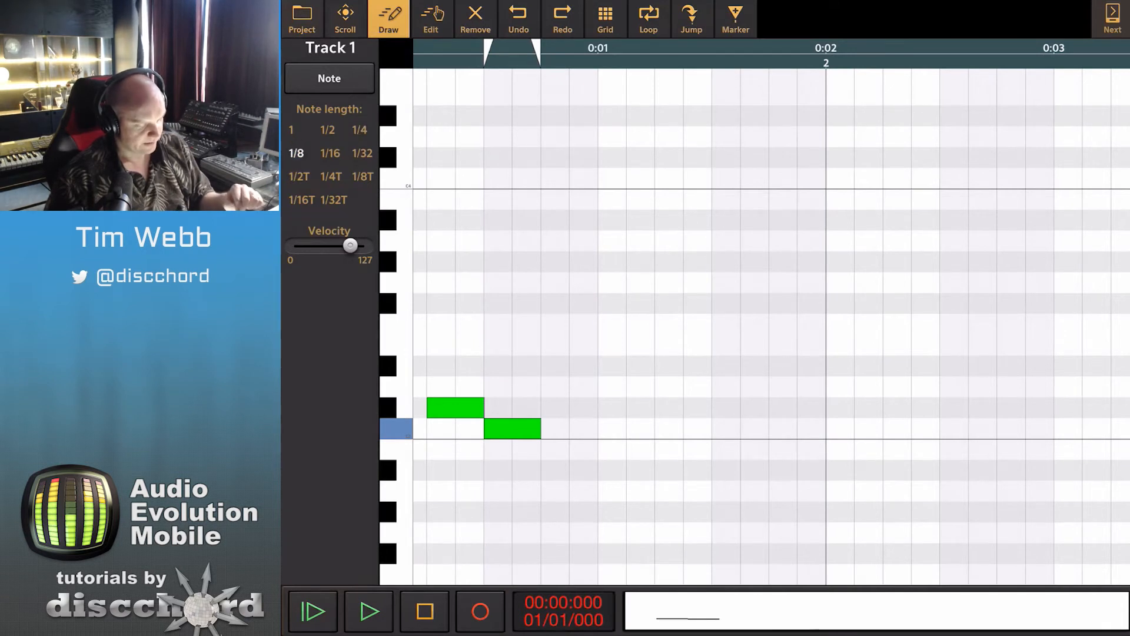
{"action": "left_click", "coordinate": [566, 407]}
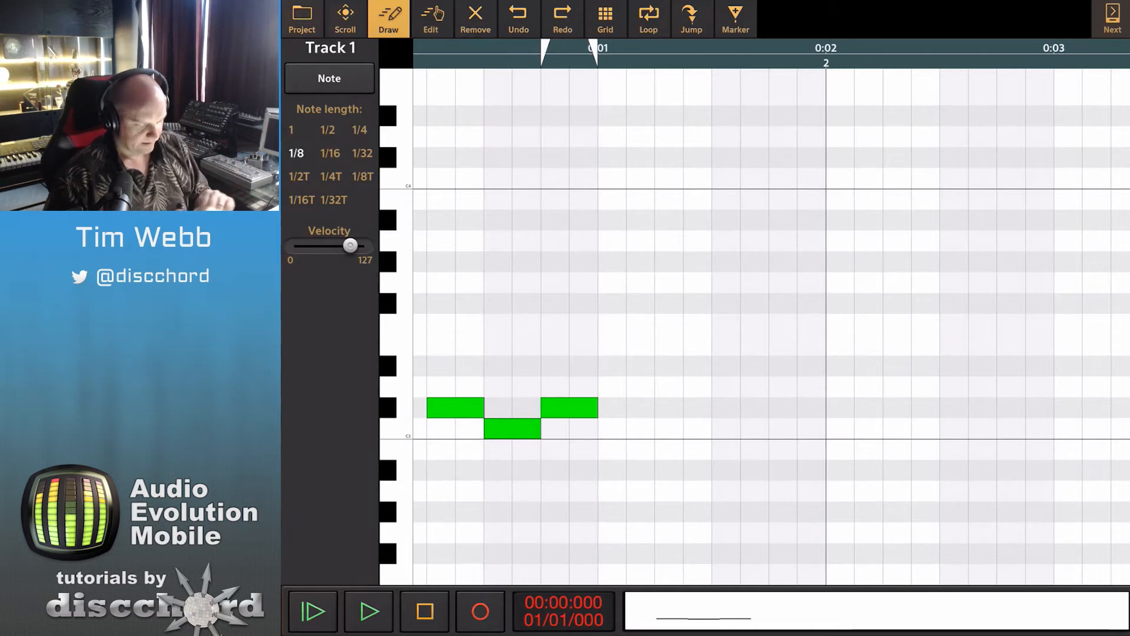
{"action": "left_click", "coordinate": [710, 408]}
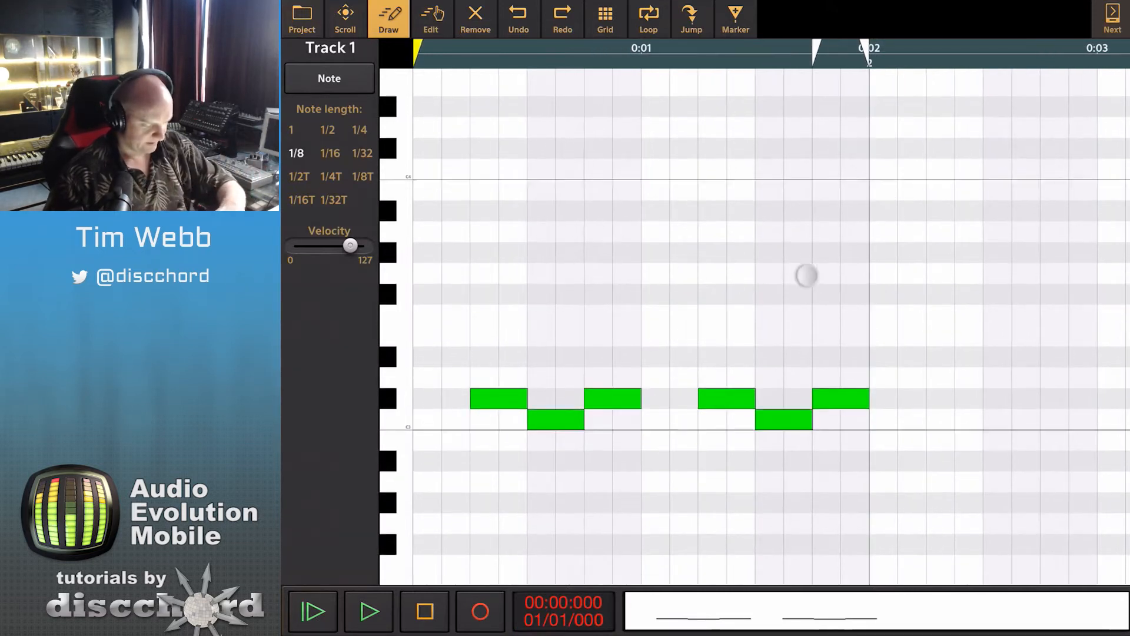
Play back the pattern, then paste the six copied notes into bar 2.
{"action": "left_click", "coordinate": [368, 610]}
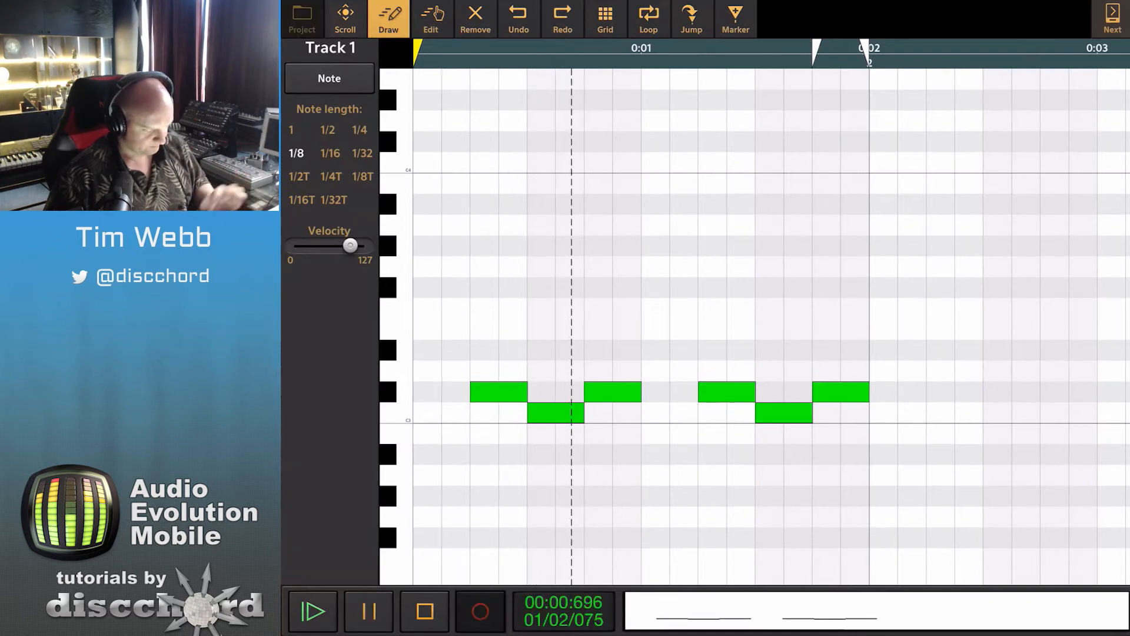
{"action": "left_click", "coordinate": [367, 611]}
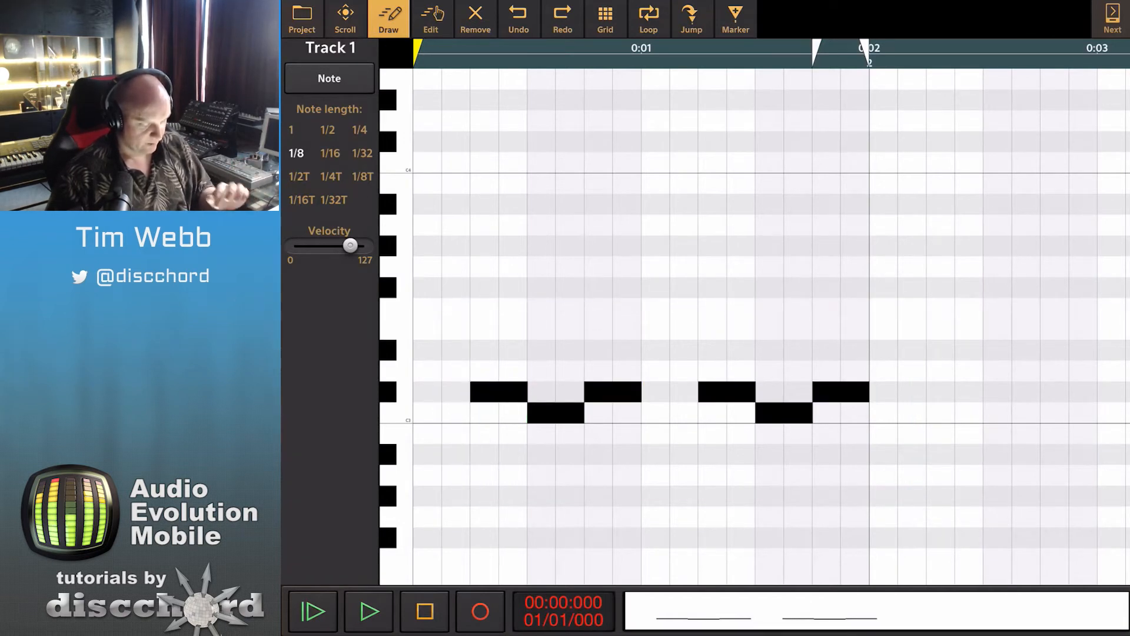
{"action": "left_click", "coordinate": [496, 392]}
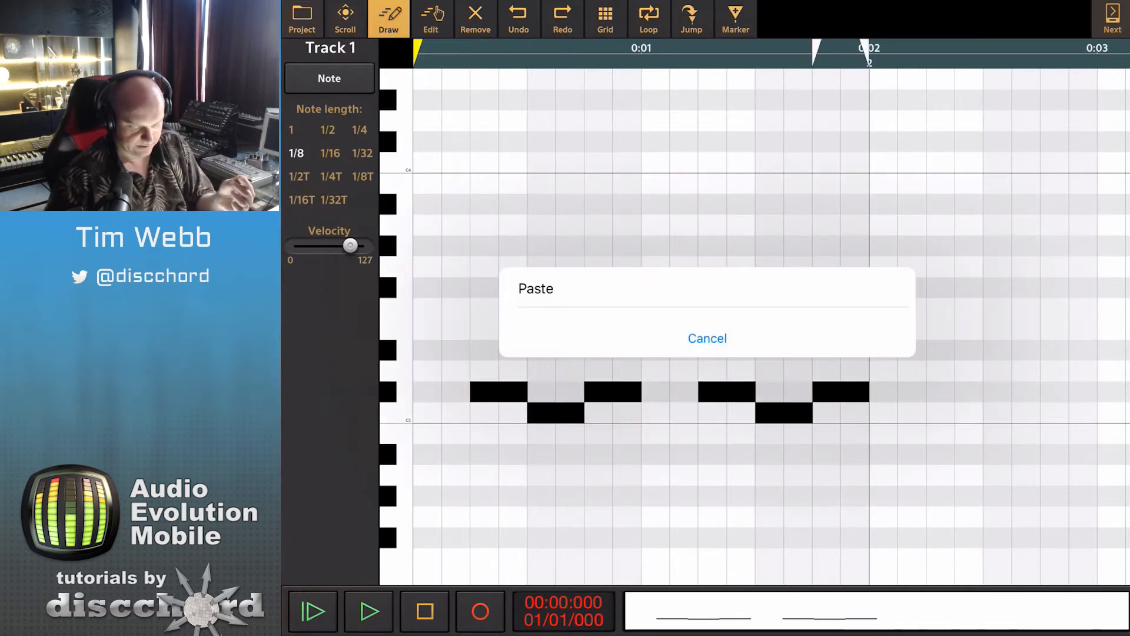
{"action": "left_click", "coordinate": [536, 289]}
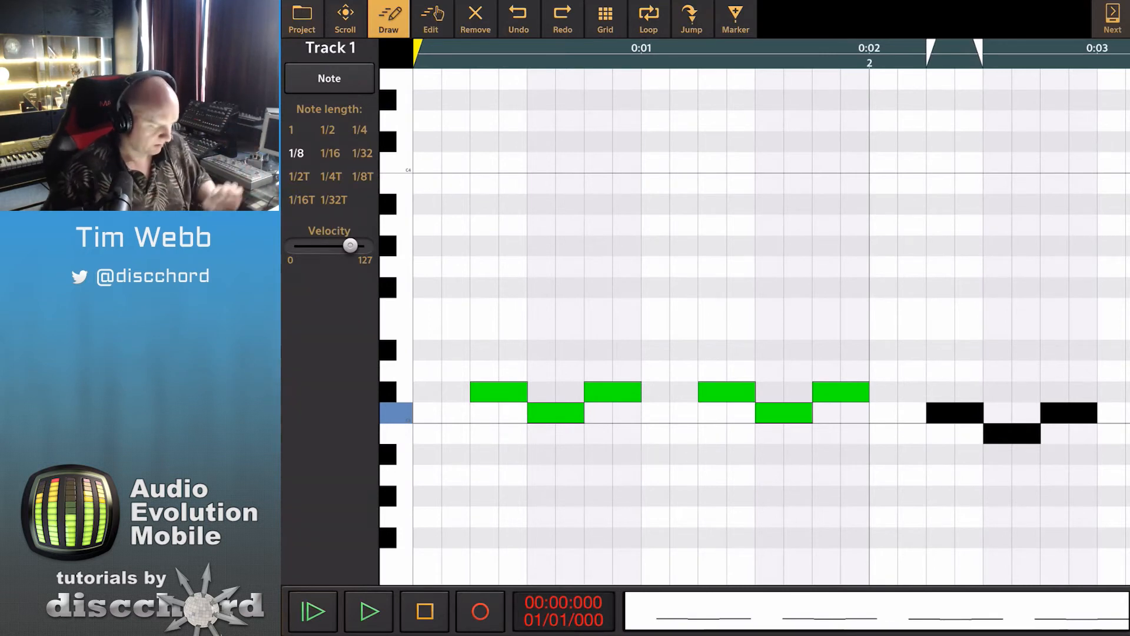
Adjust note velocities, position the pasted notes in bar 2, and add low notes to bar 1.
{"action": "left_click", "coordinate": [369, 611]}
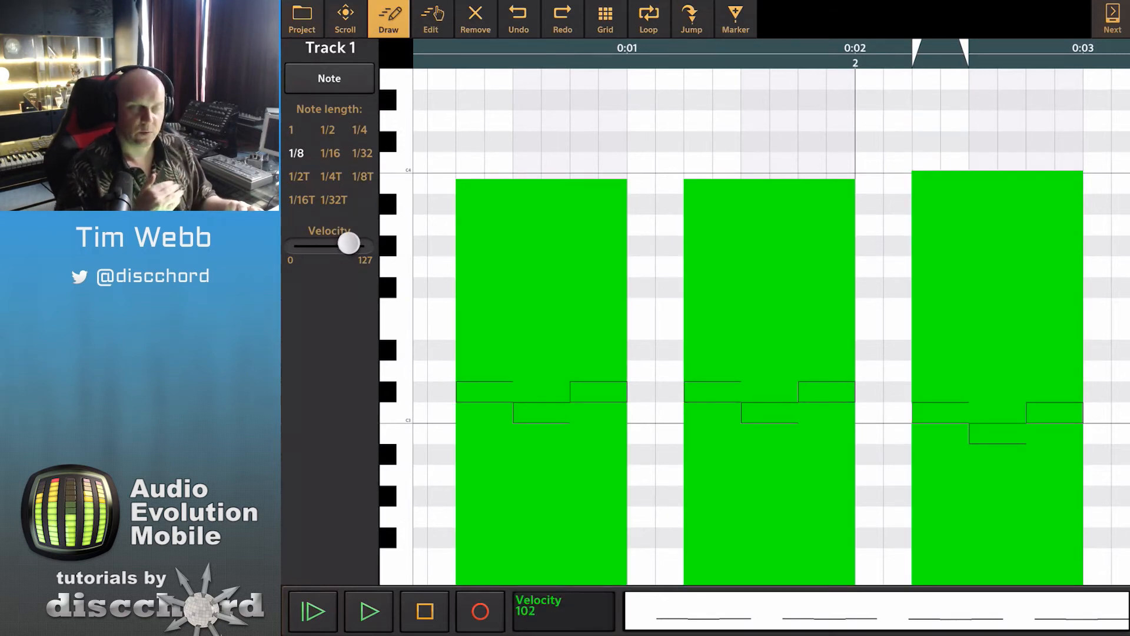
{"action": "left_click_drag", "start_coordinate": [350, 243], "coordinate": [360, 244]}
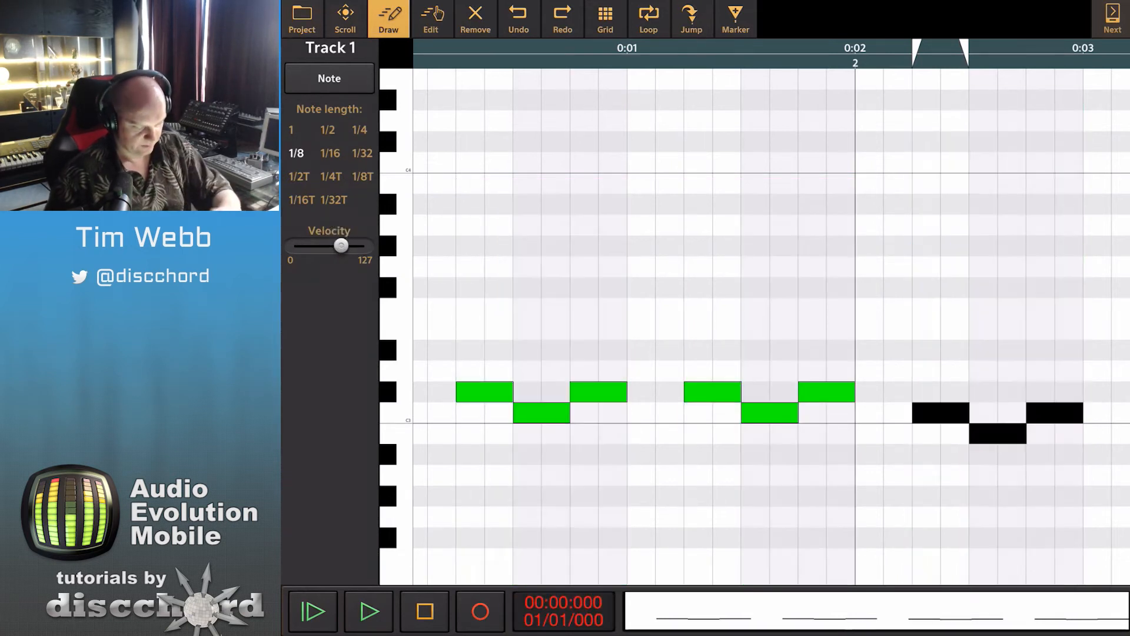
{"action": "scroll", "scroll_direction": "right", "scroll_amount": 3}
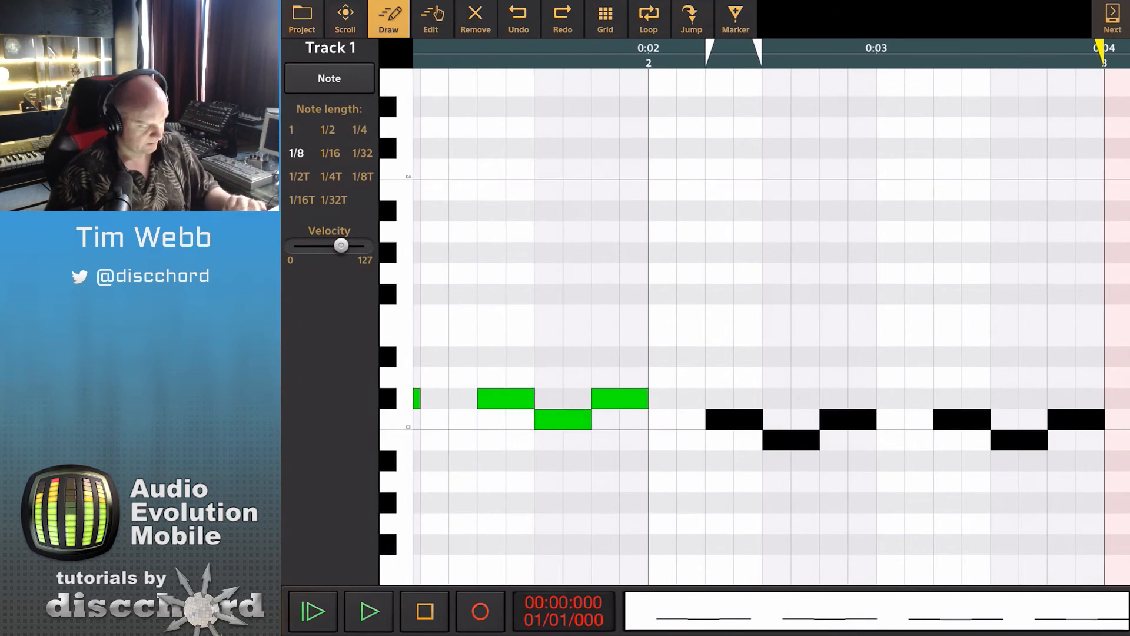
{"action": "left_click_drag", "start_coordinate": [340, 244], "coordinate": [350, 235]}
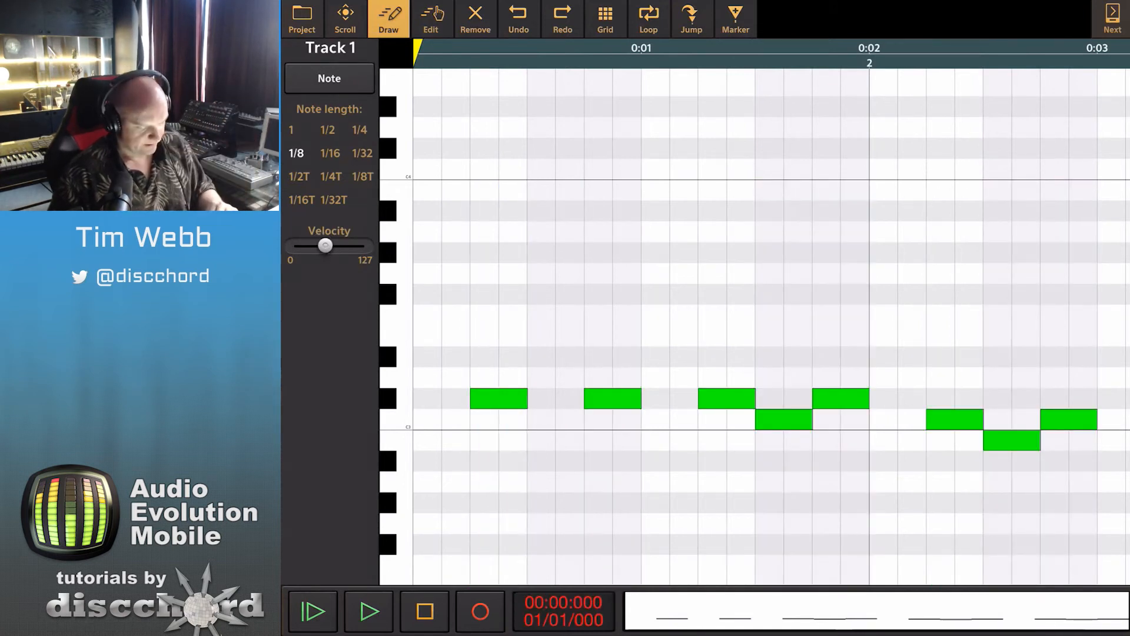
{"action": "left_click_drag", "start_coordinate": [324, 246], "coordinate": [314, 247]}
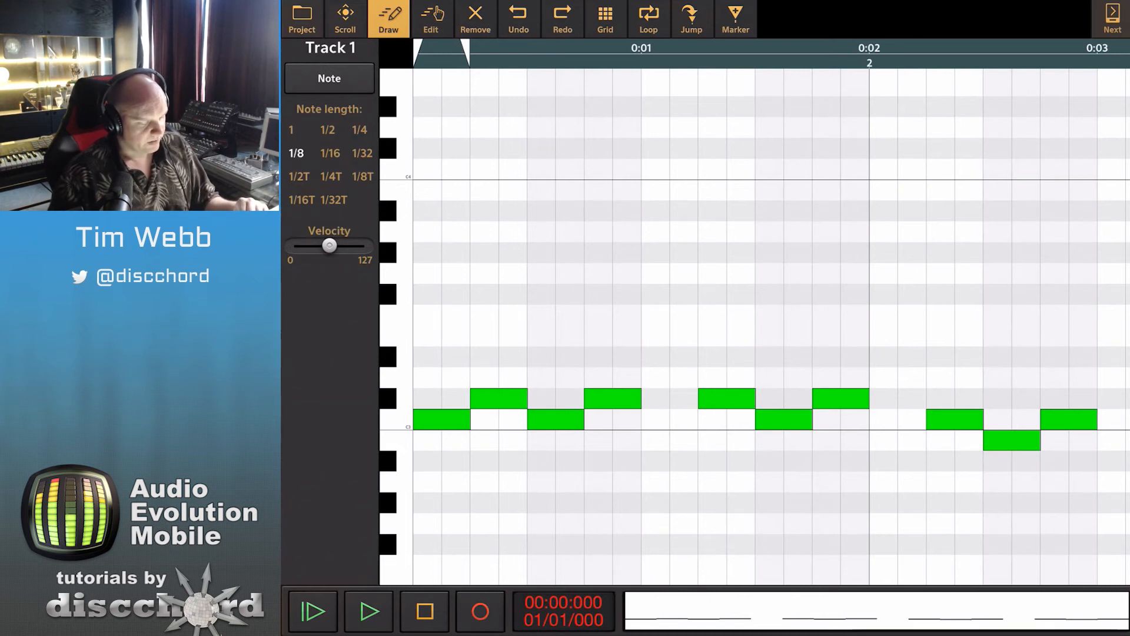
Show the Note Velocity lane and lower the opening note's velocity.
{"action": "left_click", "coordinate": [328, 78]}
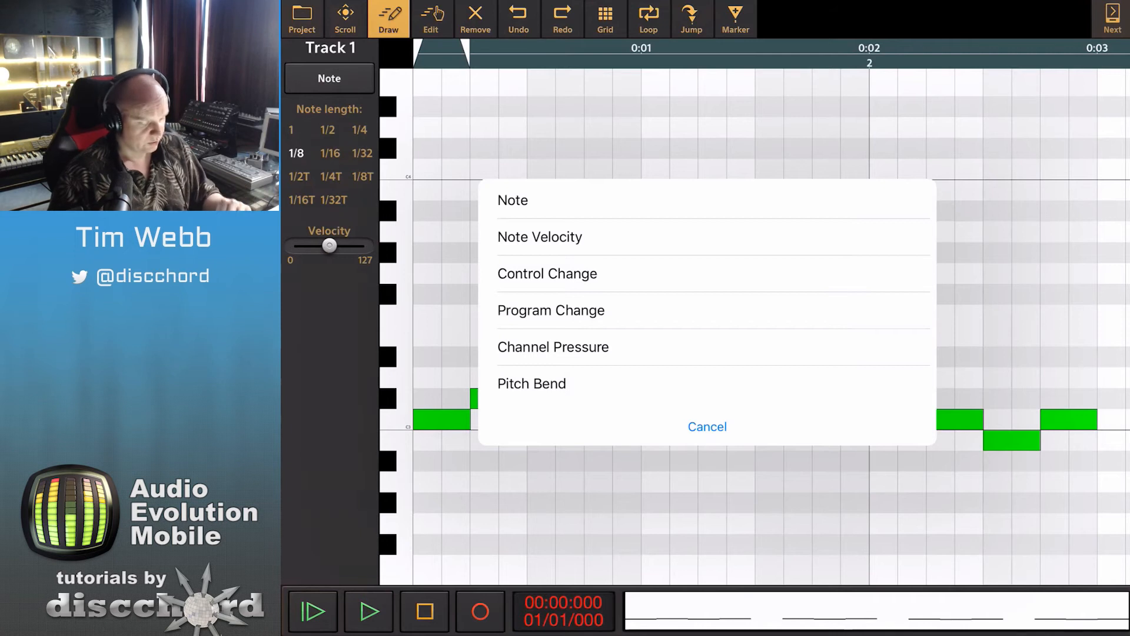
{"action": "left_click", "coordinate": [540, 236]}
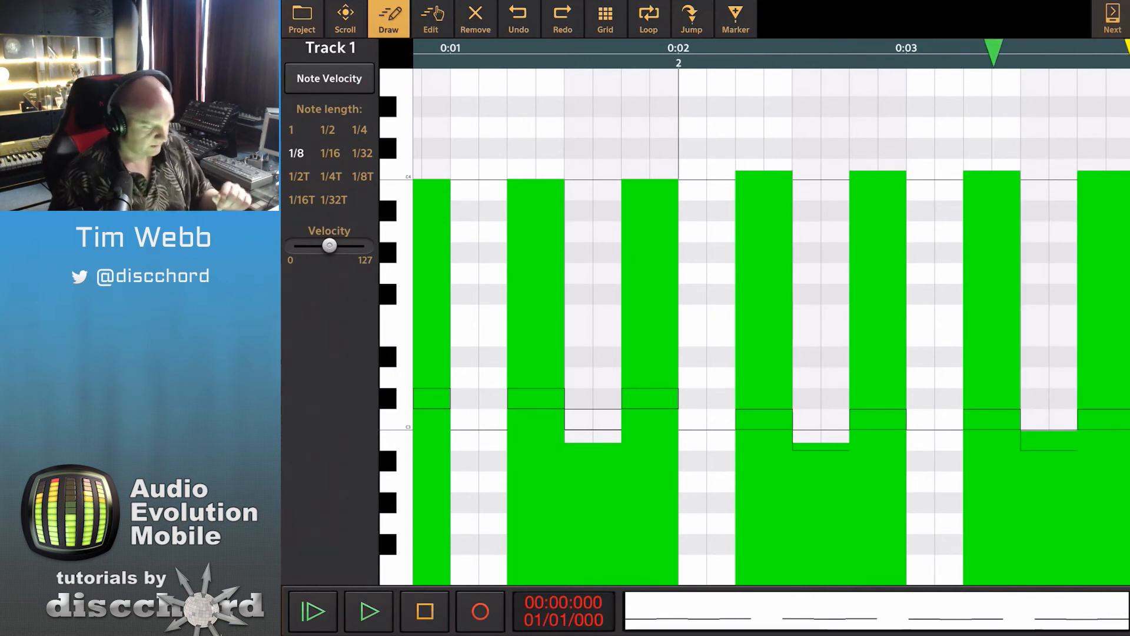
{"action": "left_click", "coordinate": [369, 611]}
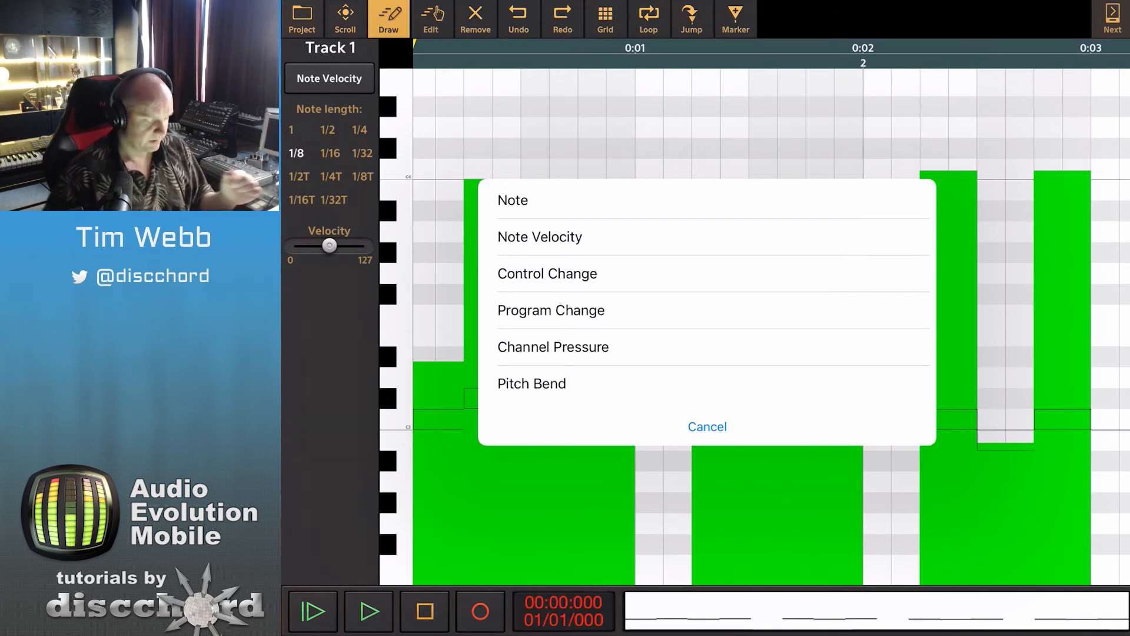
Draw Modulation Wheel (CC 1) values rising and falling across bar 1, peaking at bar 2.
{"action": "left_click", "coordinate": [547, 273]}
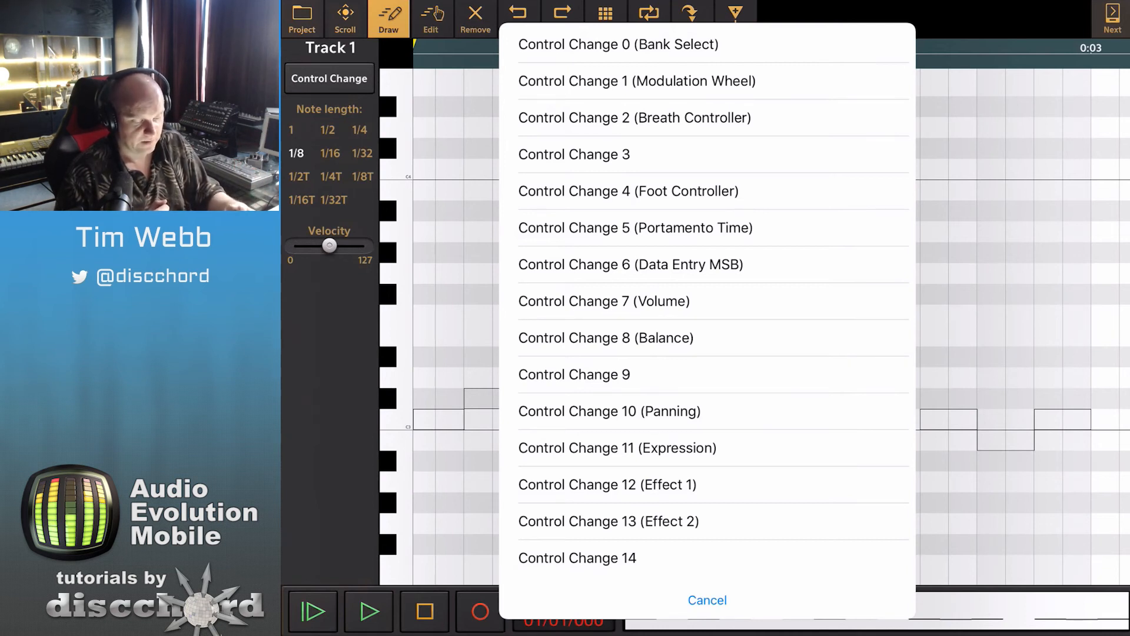
{"action": "left_click", "coordinate": [707, 600]}
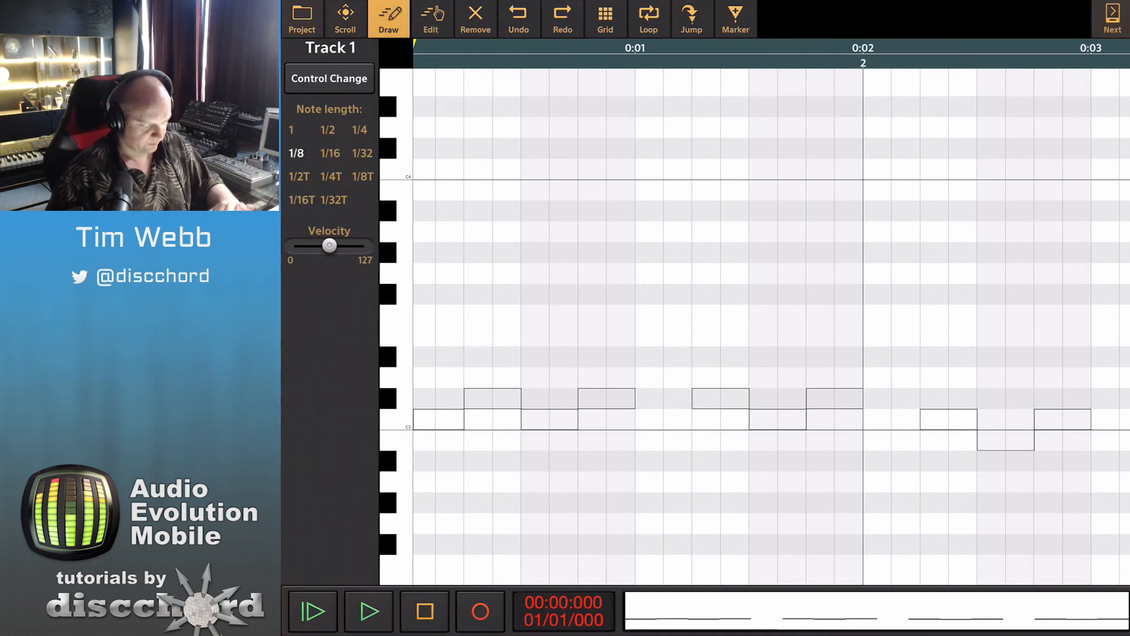
{"action": "scroll", "scroll_direction": "down", "scroll_amount": 3}
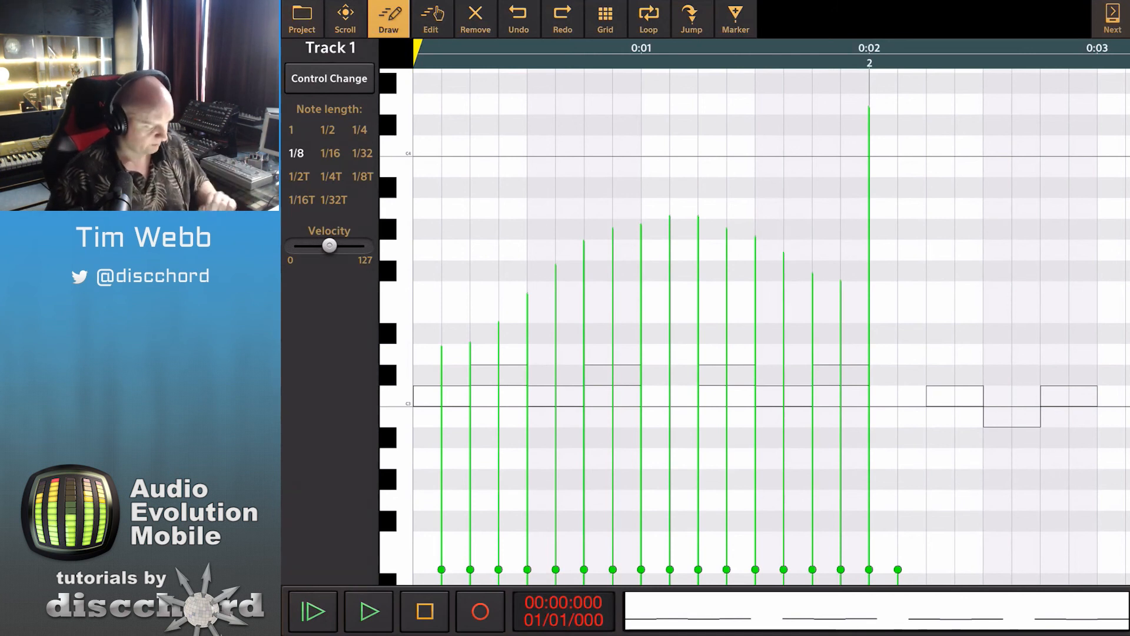
{"action": "left_click", "coordinate": [368, 610]}
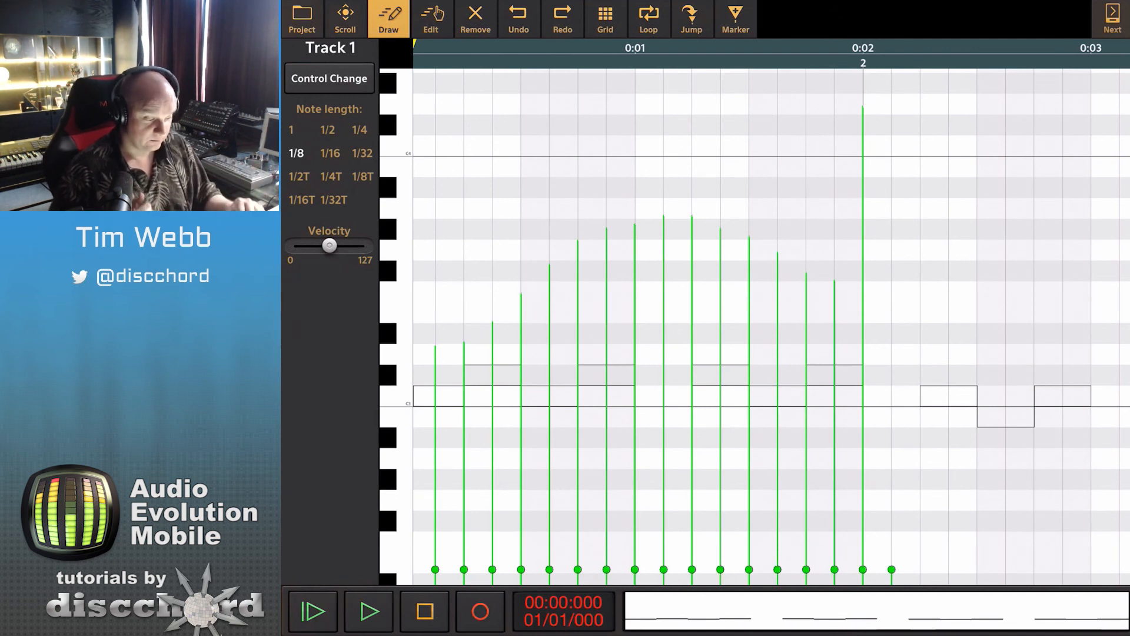
Lower one mid-bar mod-wheel value, shift another event later into bar 2, and select Remove.
{"action": "left_click", "coordinate": [430, 18]}
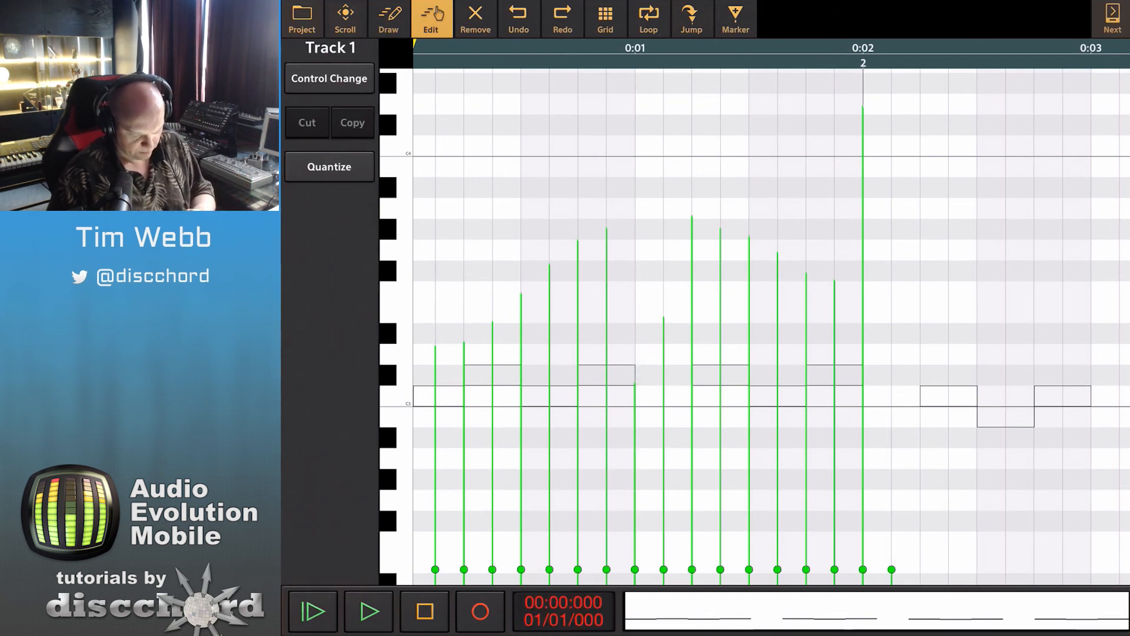
{"action": "left_click", "coordinate": [860, 569]}
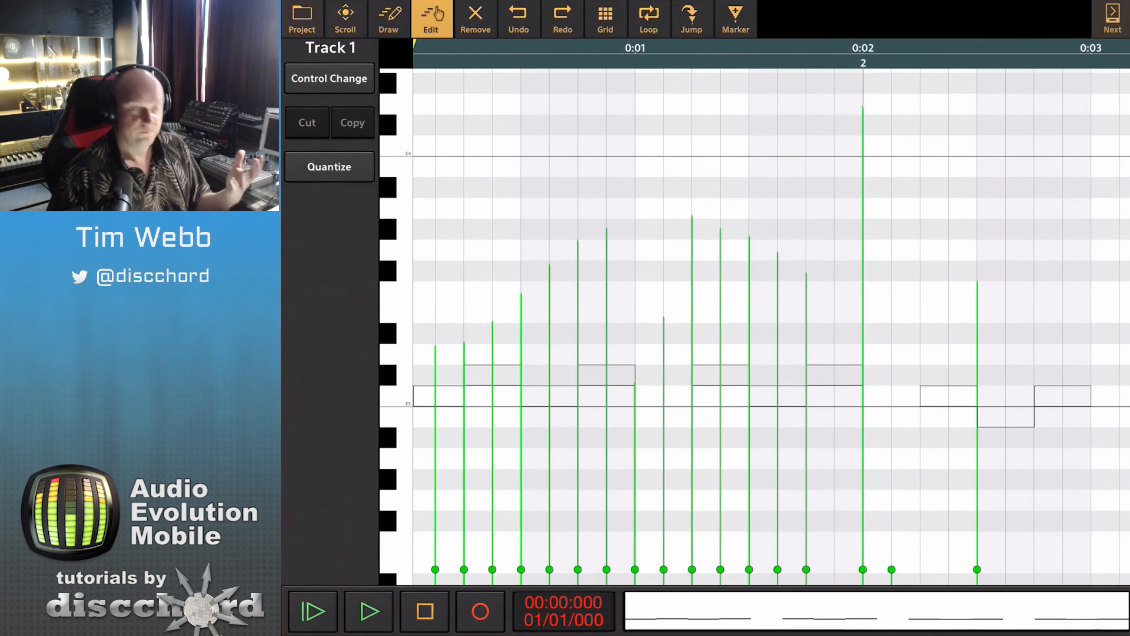
{"action": "left_click", "coordinate": [474, 19]}
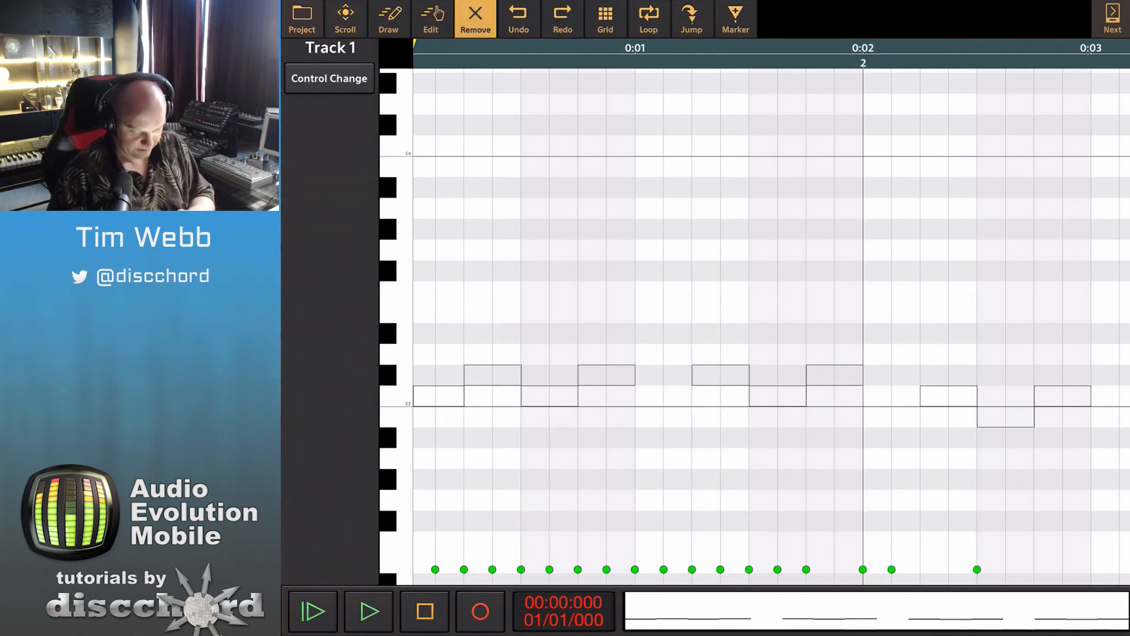